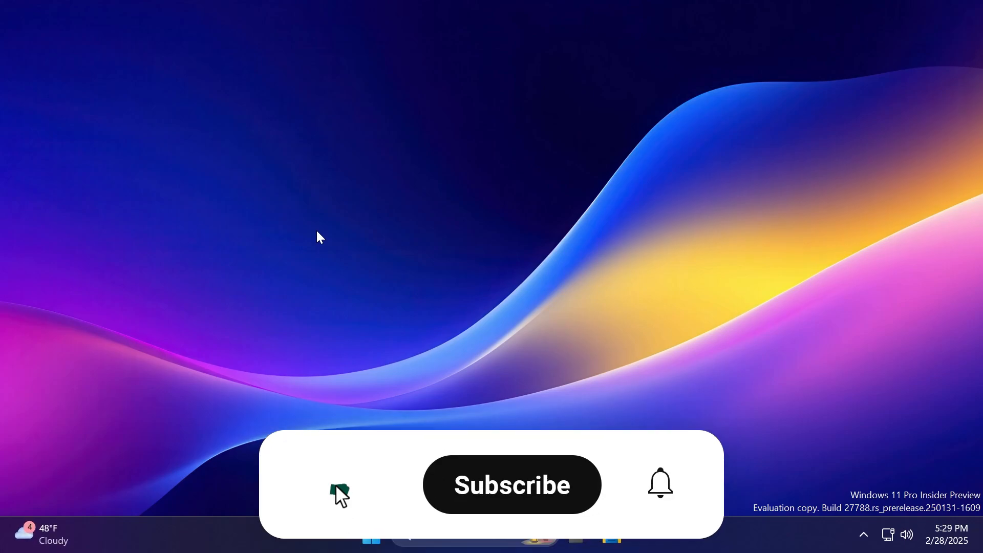
Step: View the Windows Update page confirming the PC is up to date after the .NET cumulative update
click(512, 484)
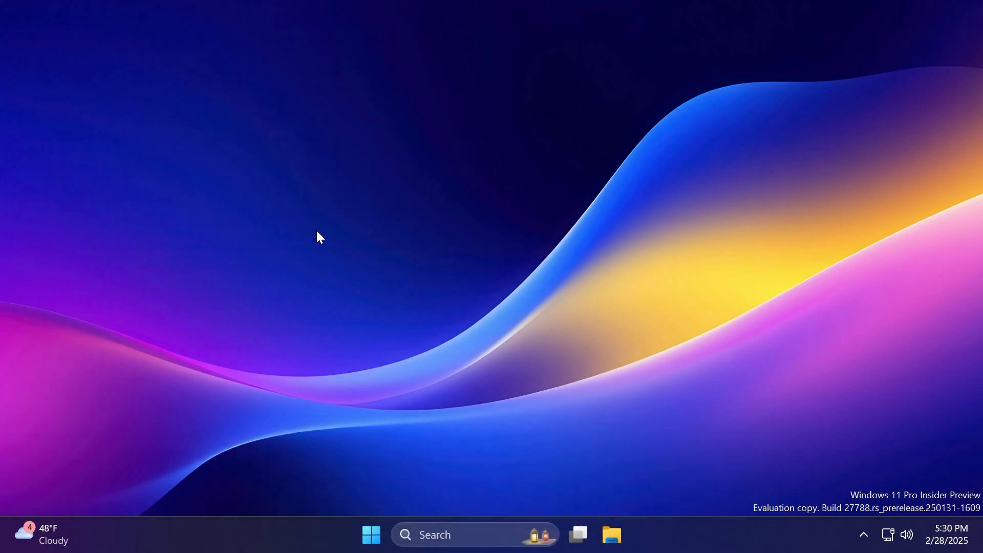
mouse_move(385, 241)
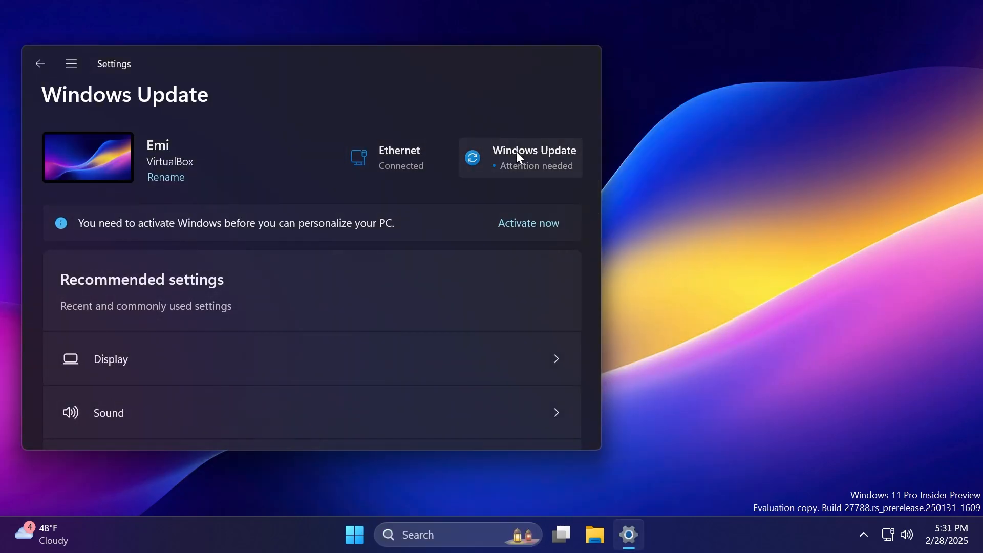
click(521, 158)
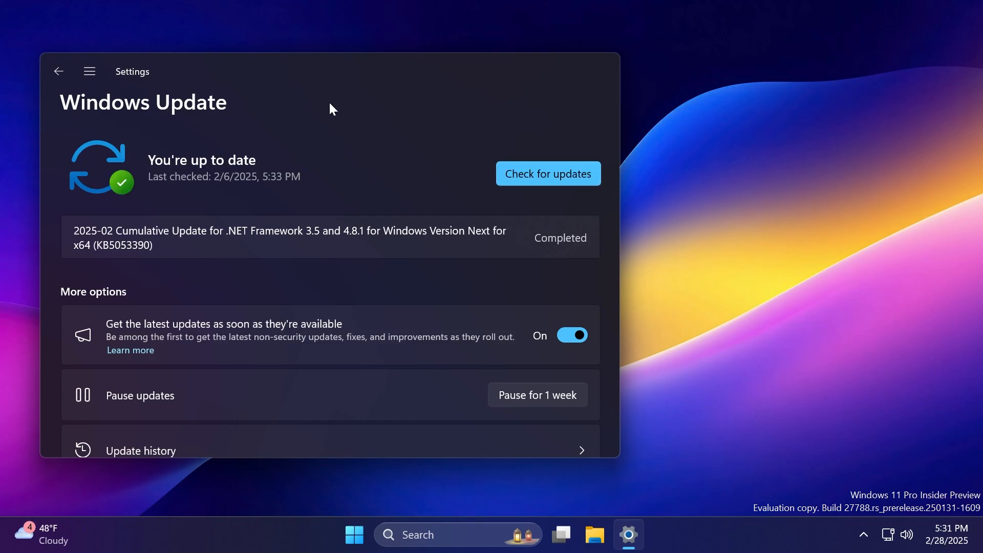
click(628, 534)
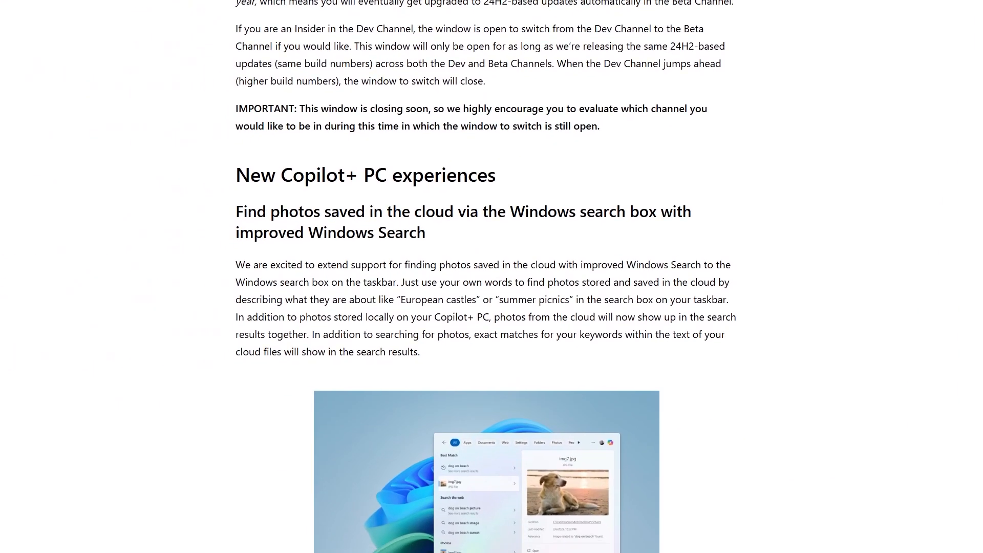
scroll(down, 3)
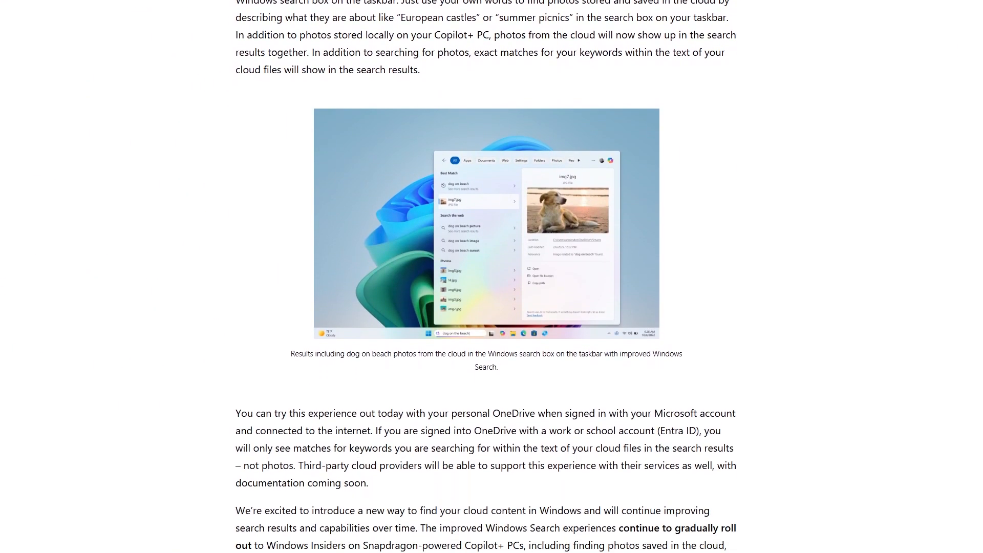
scroll(down, 3)
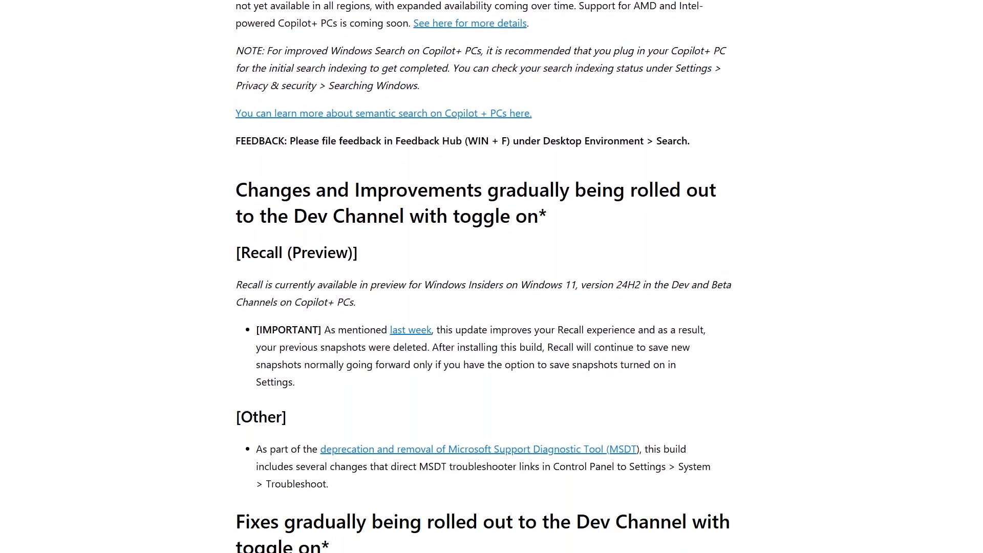
scroll(down, 3)
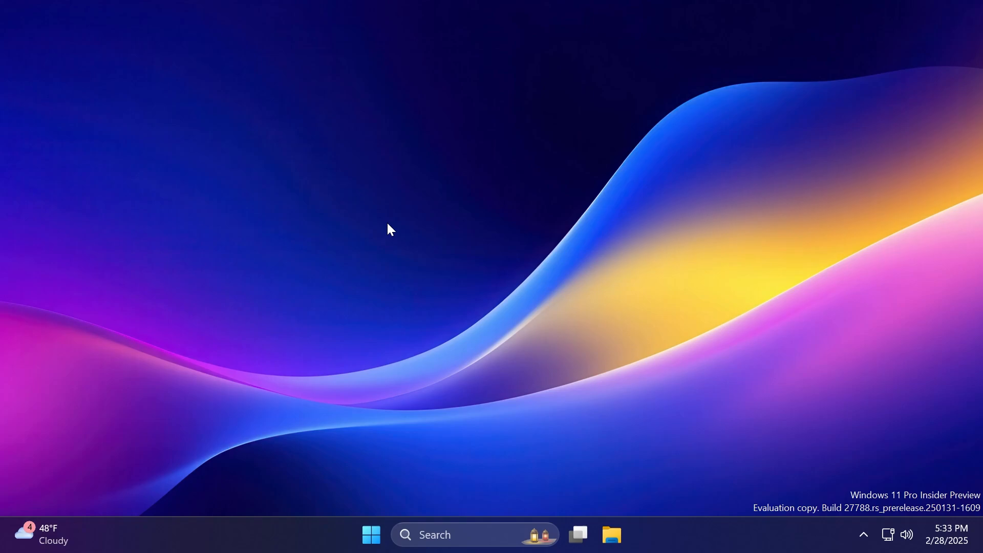
mouse_move(415, 202)
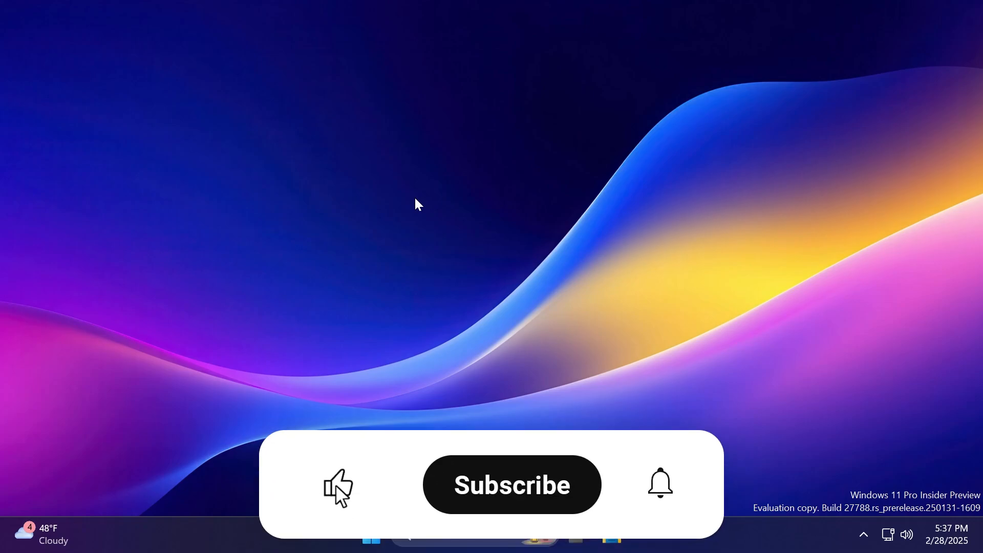
click(512, 484)
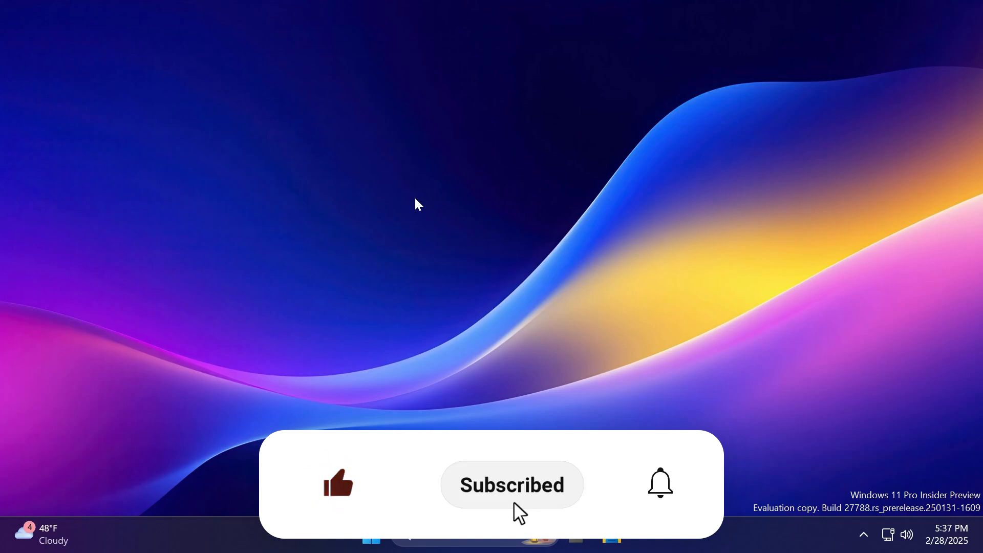